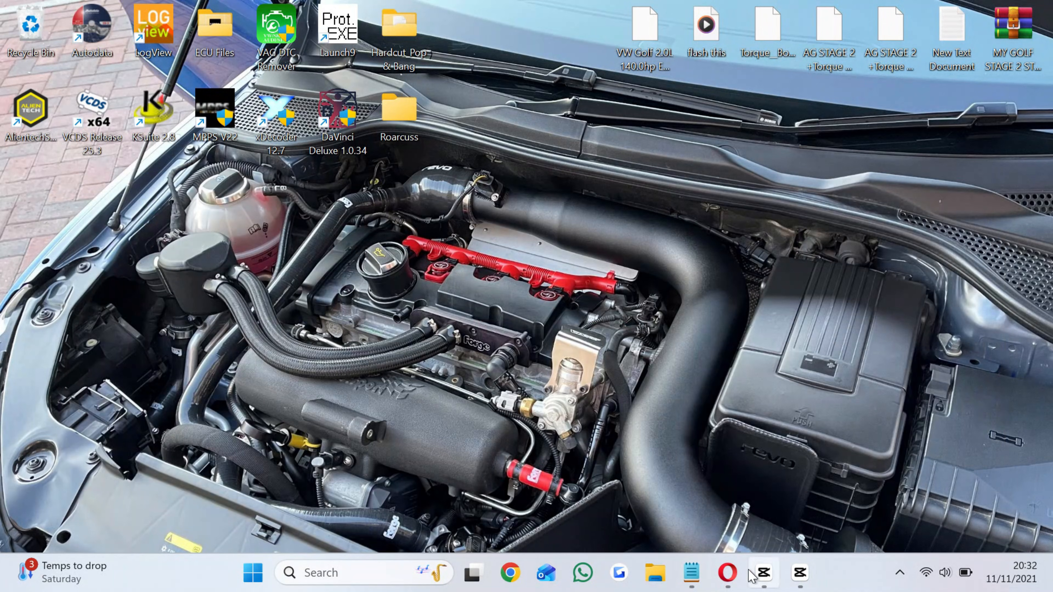
Download the WinOLS 4.7.rar archive (144.6 MB) from the MEGA page in Opera.
left_click(728, 573)
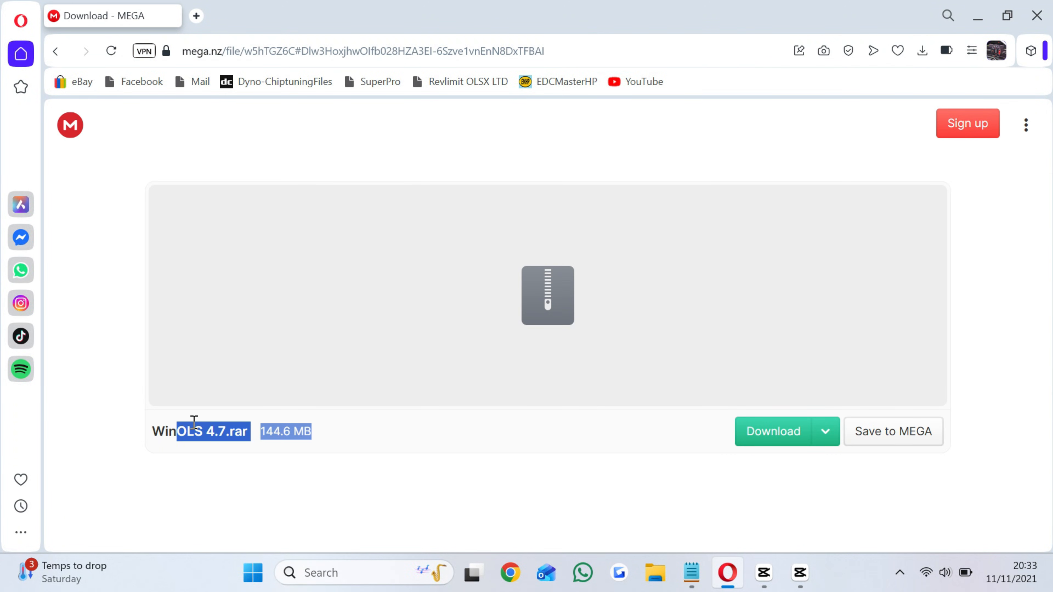
left_click(773, 432)
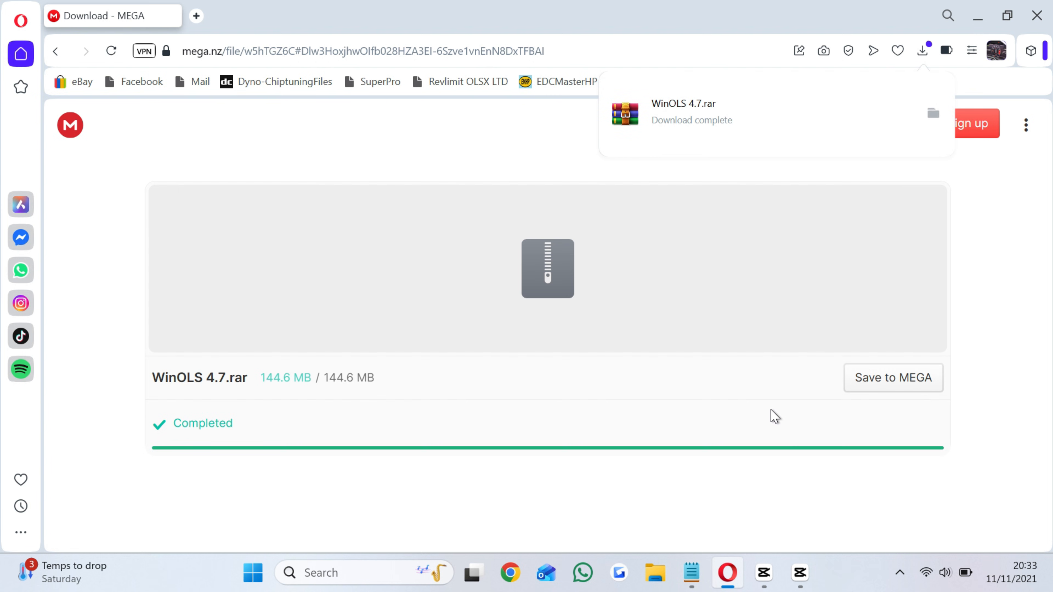
mouse_move(740, 106)
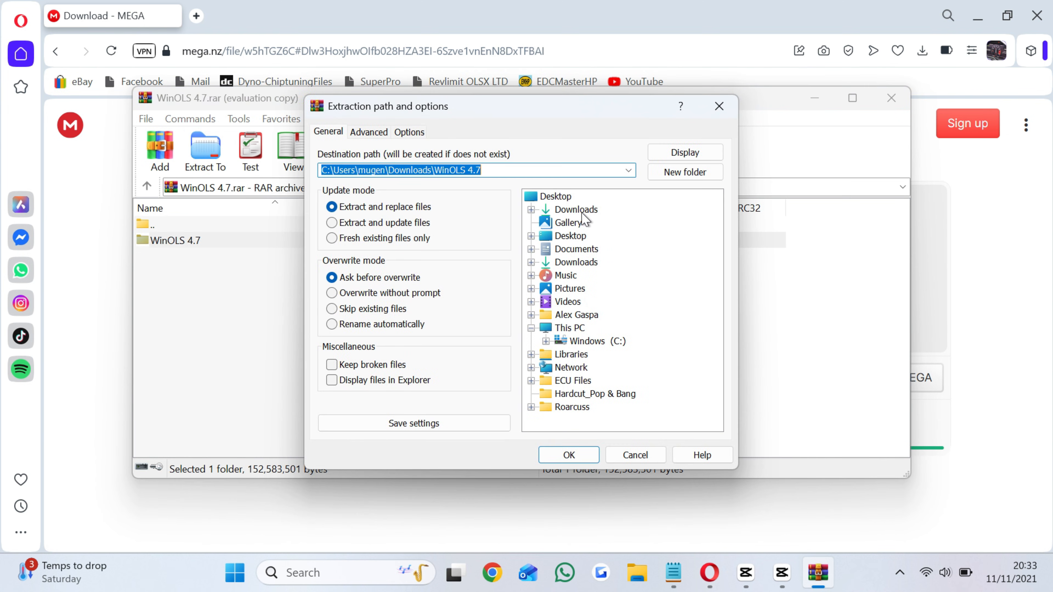
Extract the WinOLS 4.7 folder to the Desktop and close WinRAR.
left_click(569, 455)
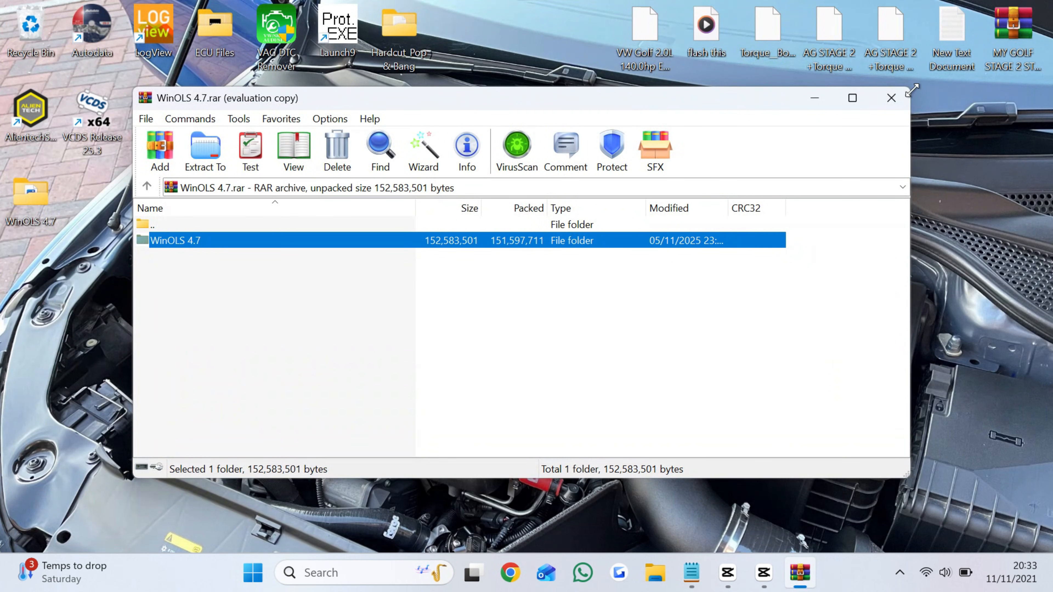
left_click(891, 98)
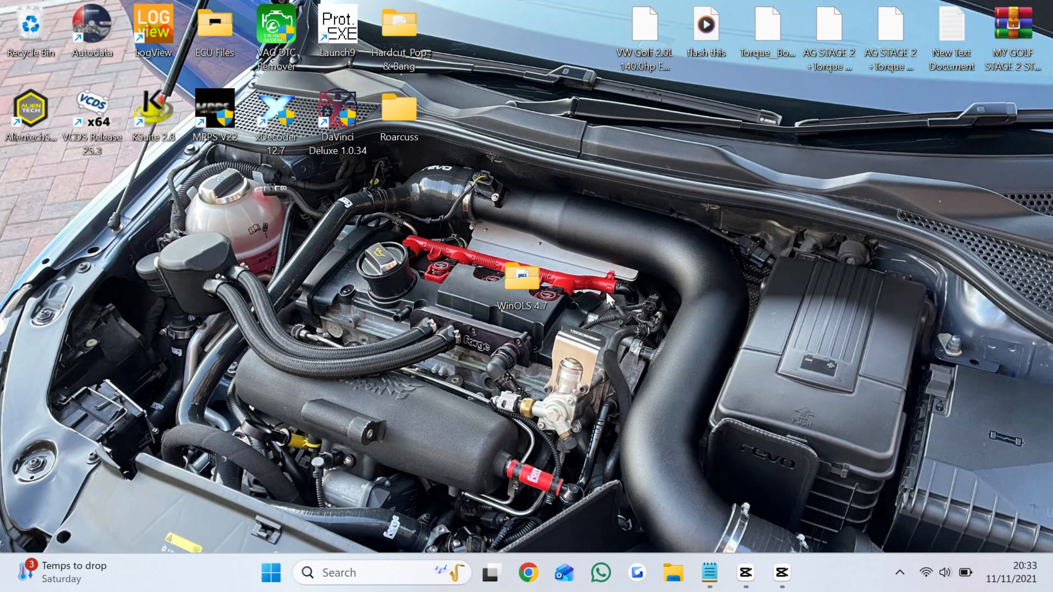
Launch OLSInstall from the WinOLS subfolder of the extracted WinOLS 4.7 folder.
double_click(522, 280)
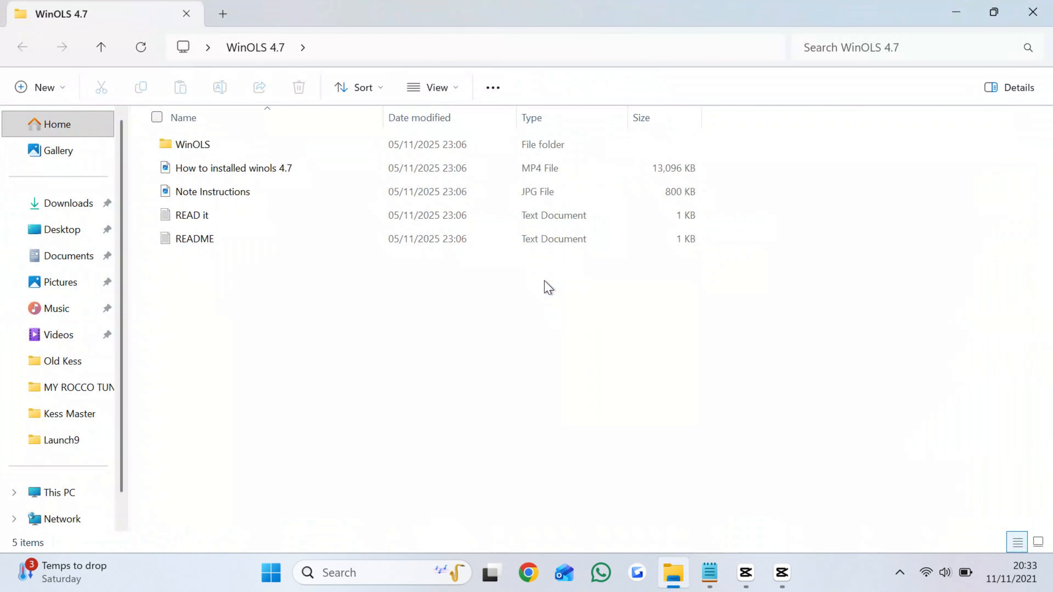
mouse_move(277, 273)
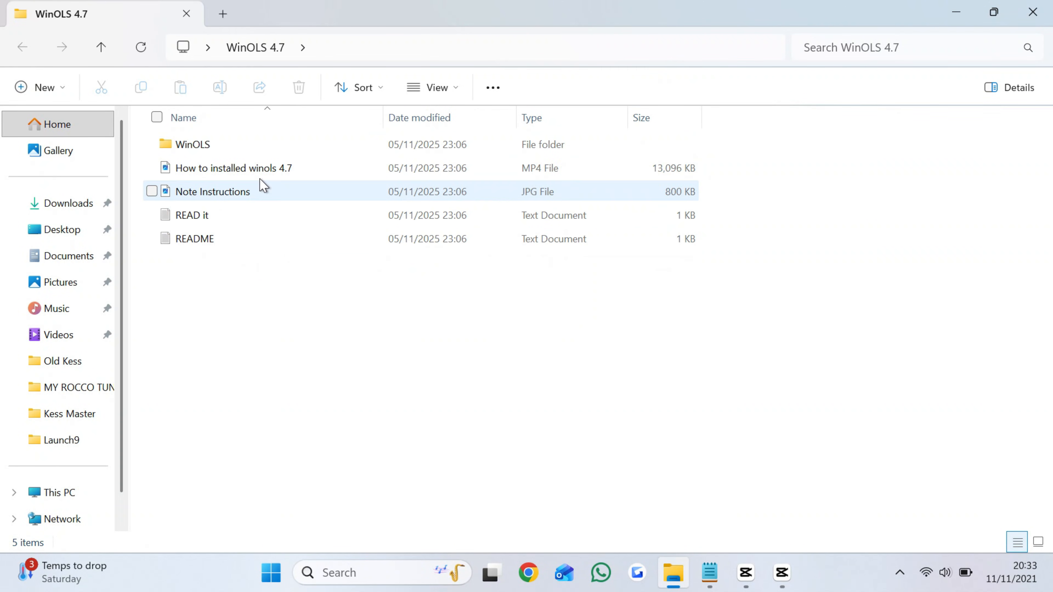
double_click(192, 144)
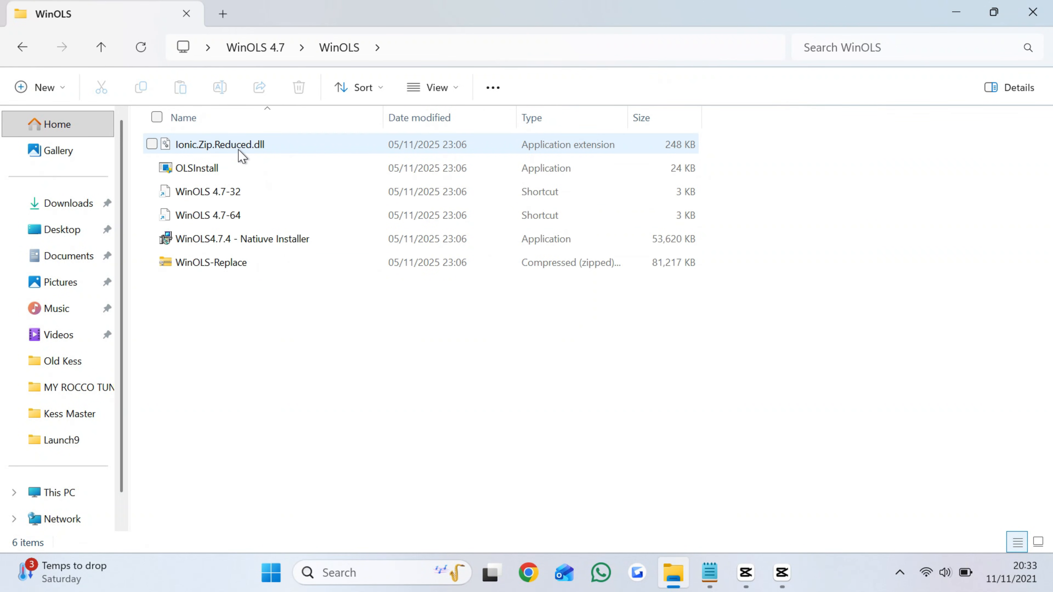
double_click(197, 168)
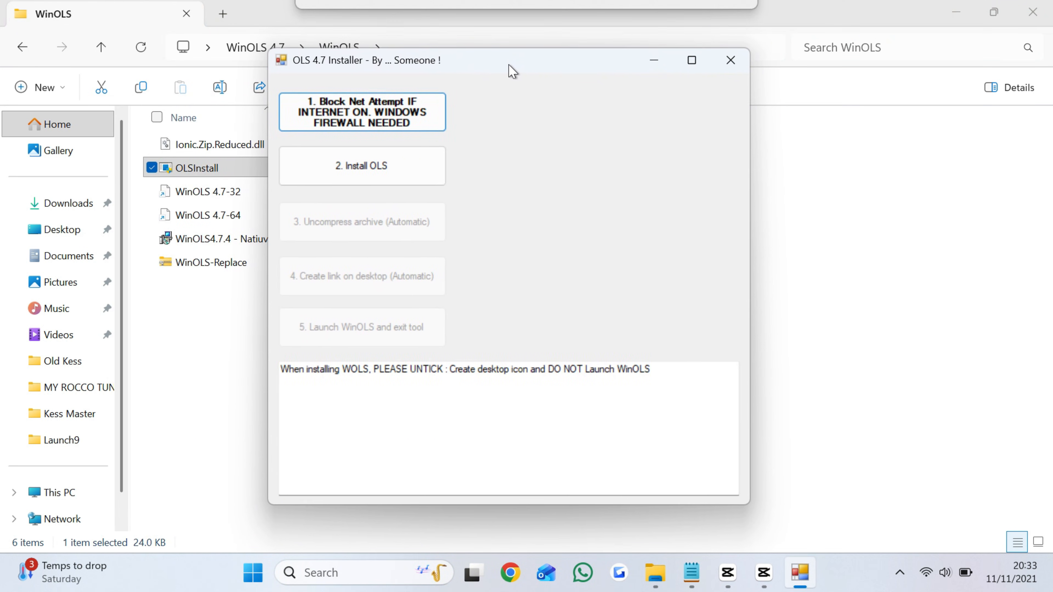
Run the firewall step, start the WinOLS setup and accept its license agreement.
left_click(361, 112)
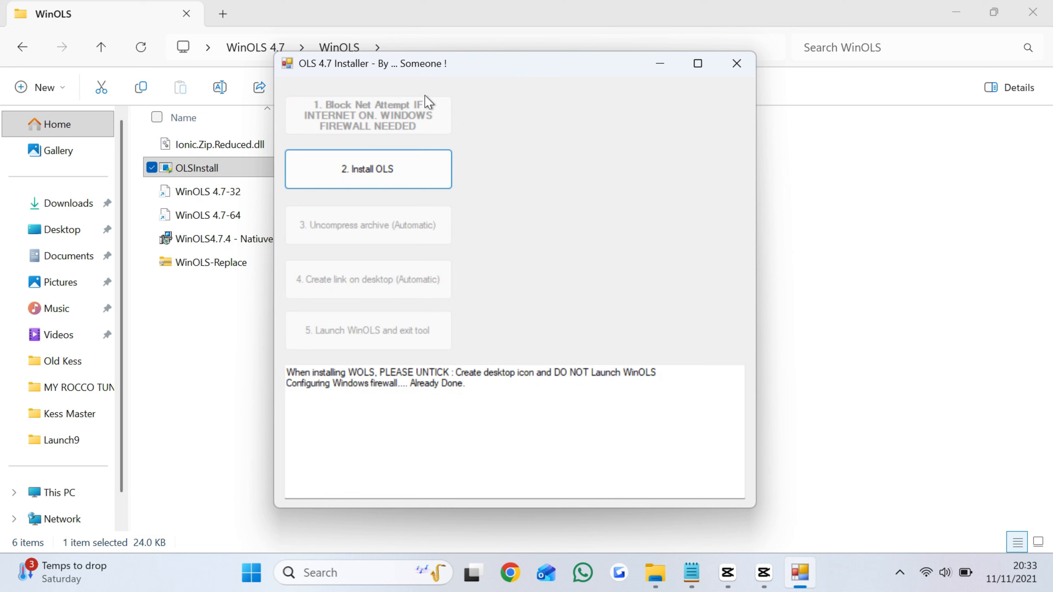
mouse_move(396, 170)
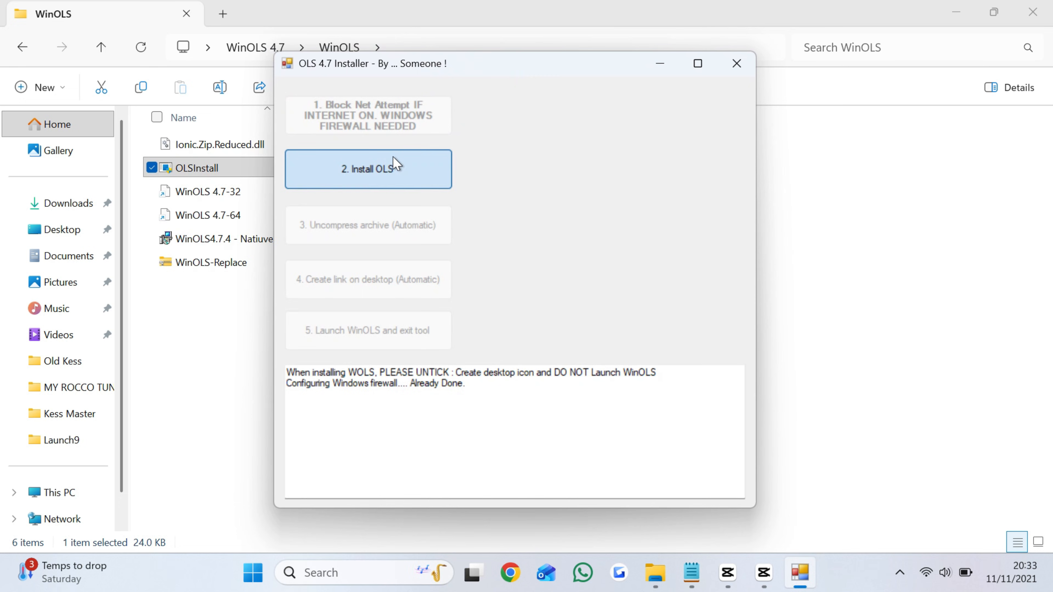
left_click(378, 168)
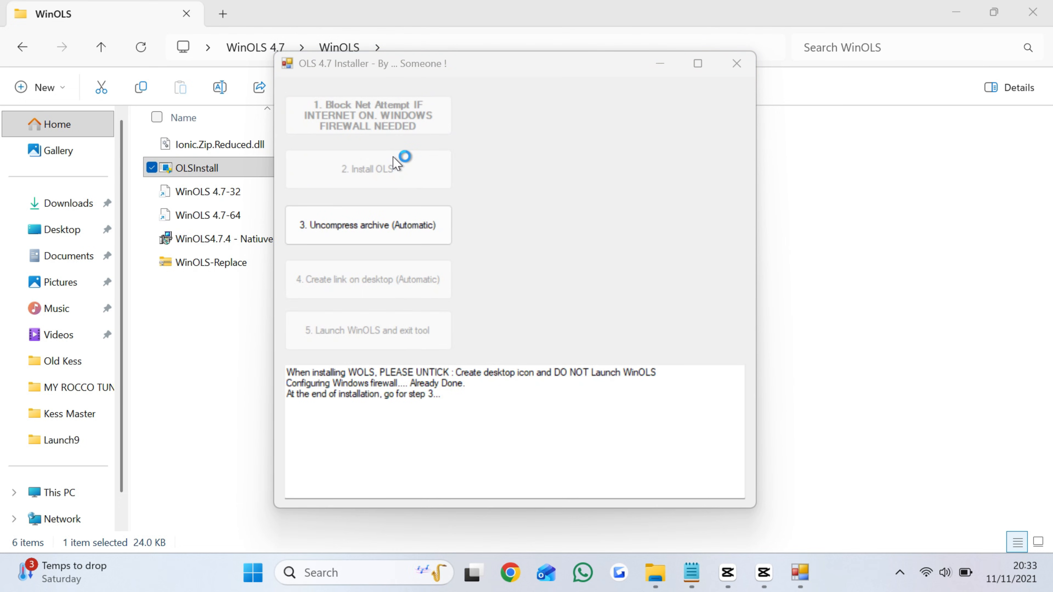
left_click(368, 169)
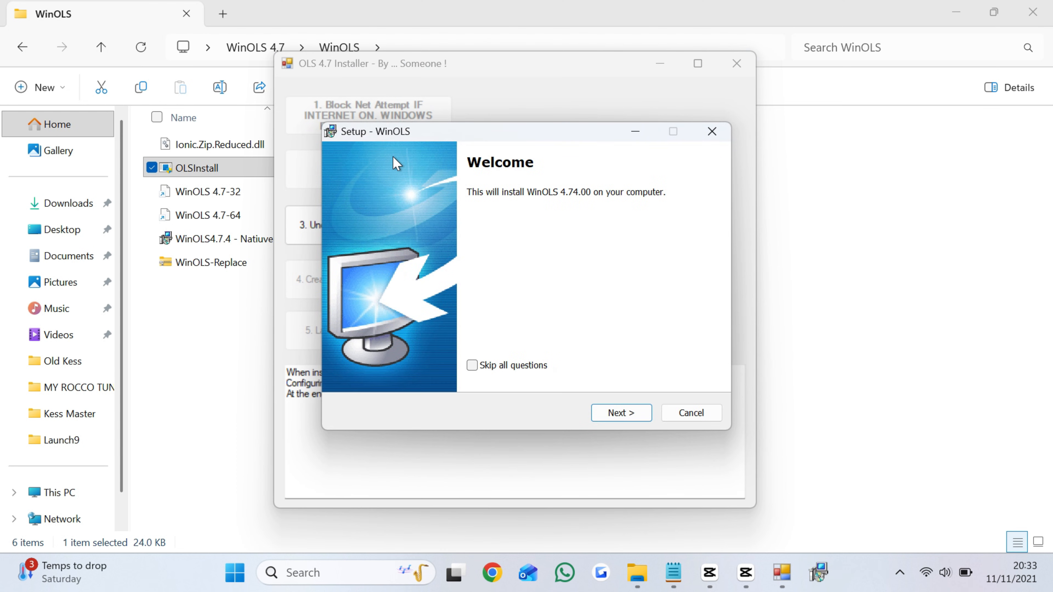
left_click(622, 413)
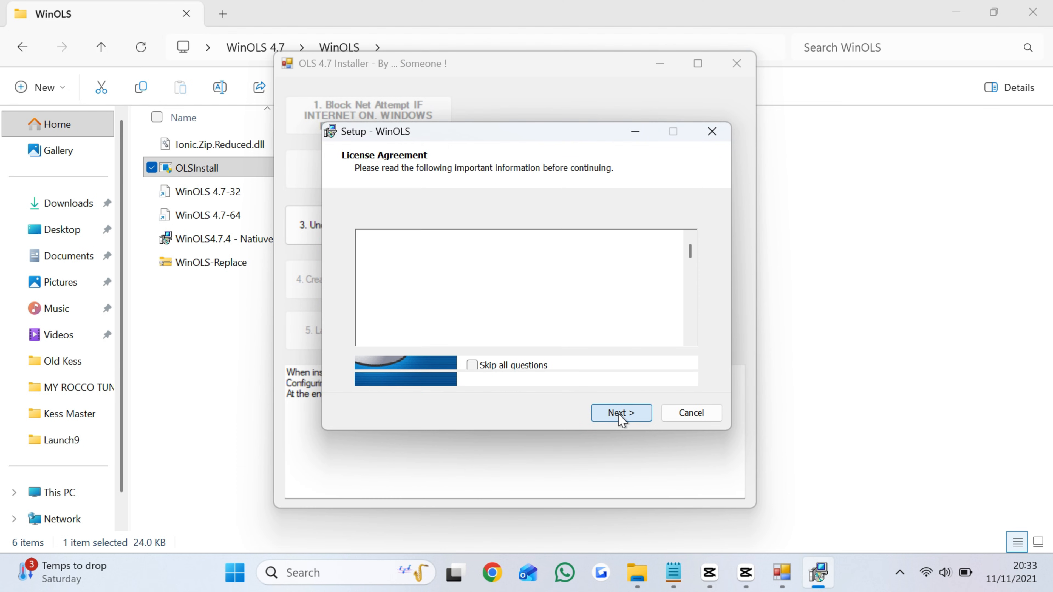
left_click(623, 413)
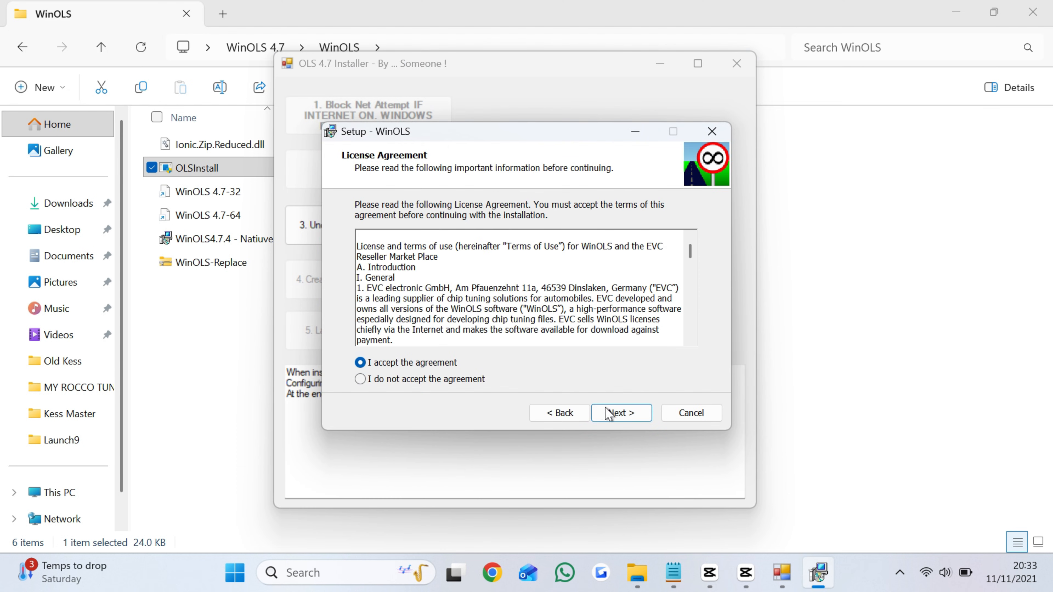
left_click(622, 412)
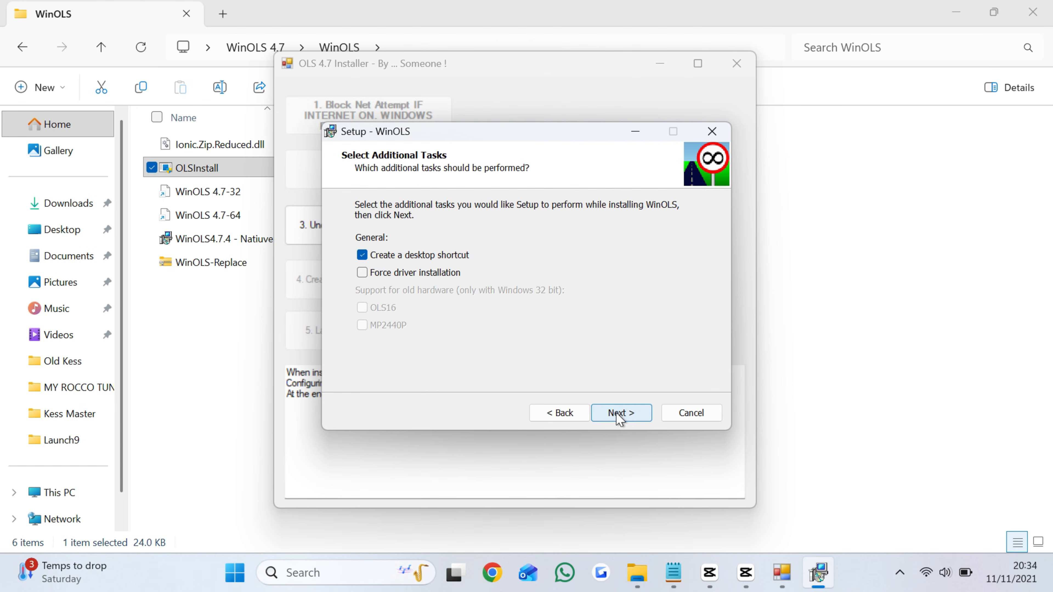
Finish setup without a desktop shortcut and without installing the redistributable.
left_click(362, 256)
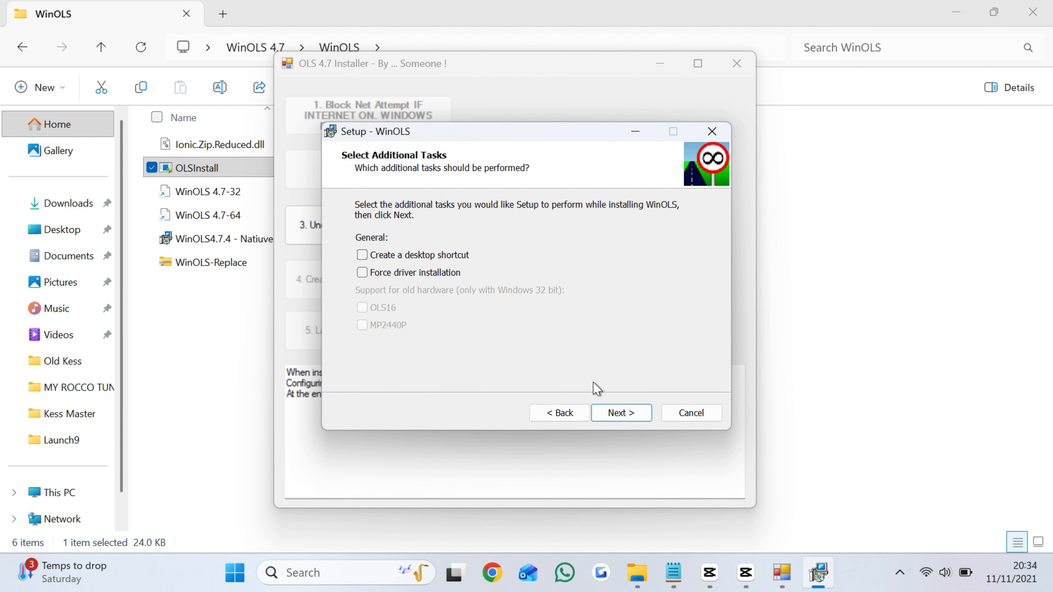
left_click(622, 413)
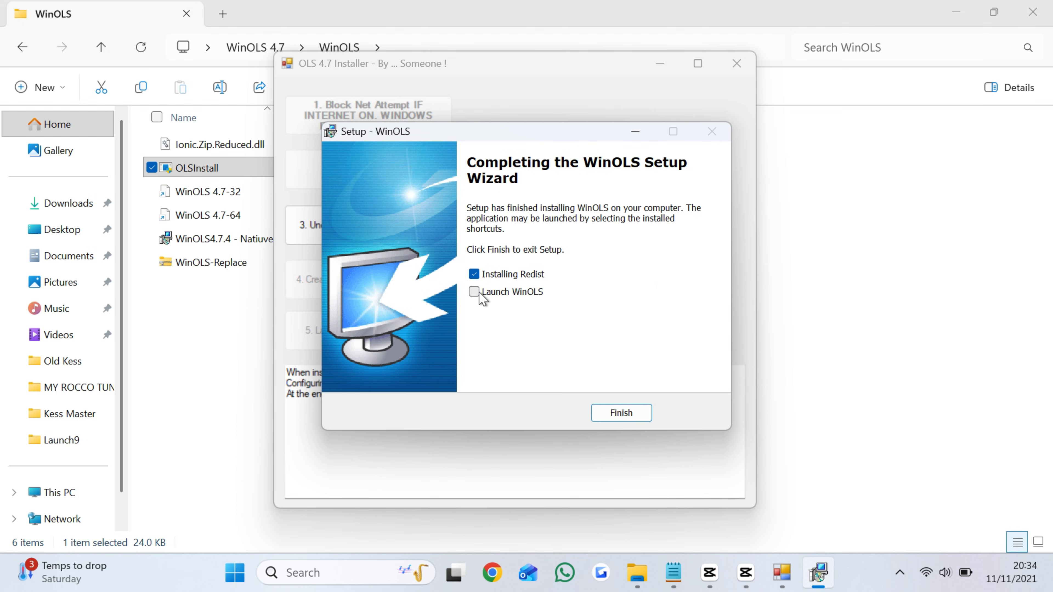
left_click(474, 274)
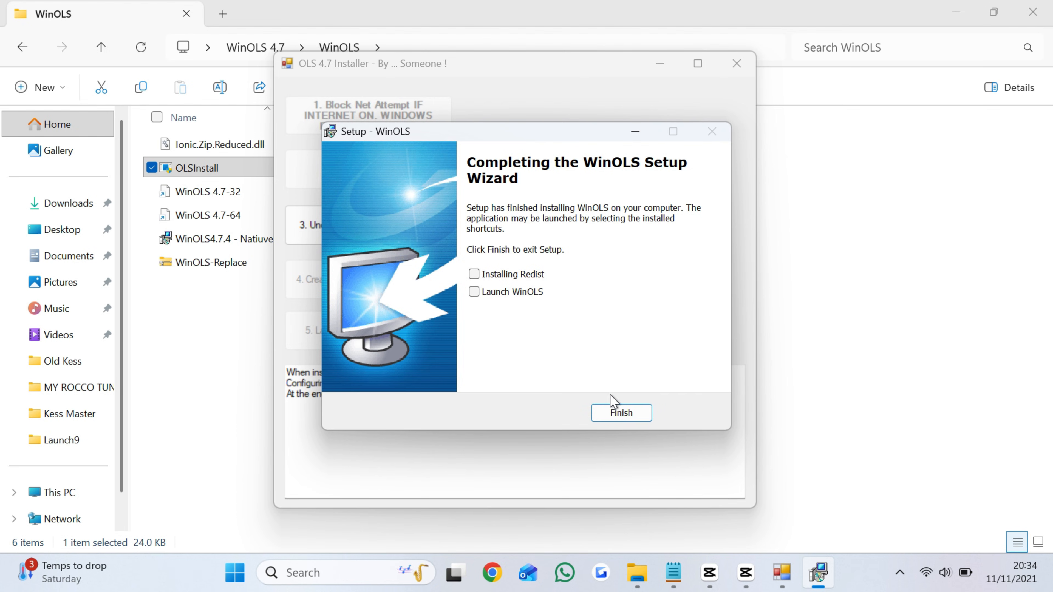
left_click(623, 413)
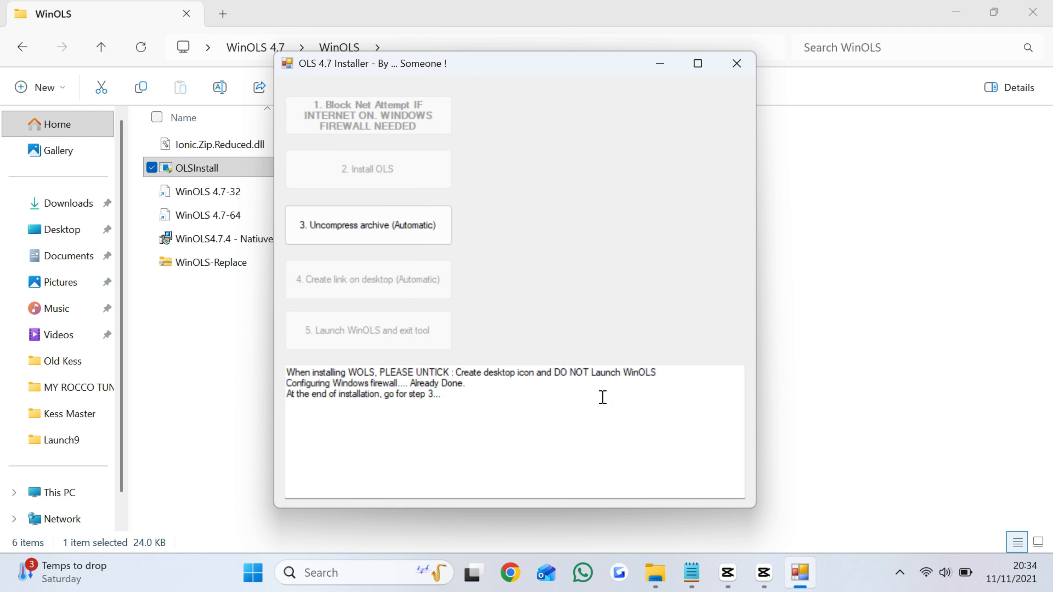
Uncompress the archive, launch WinOLS and keep English and the default colour scheme.
left_click(368, 225)
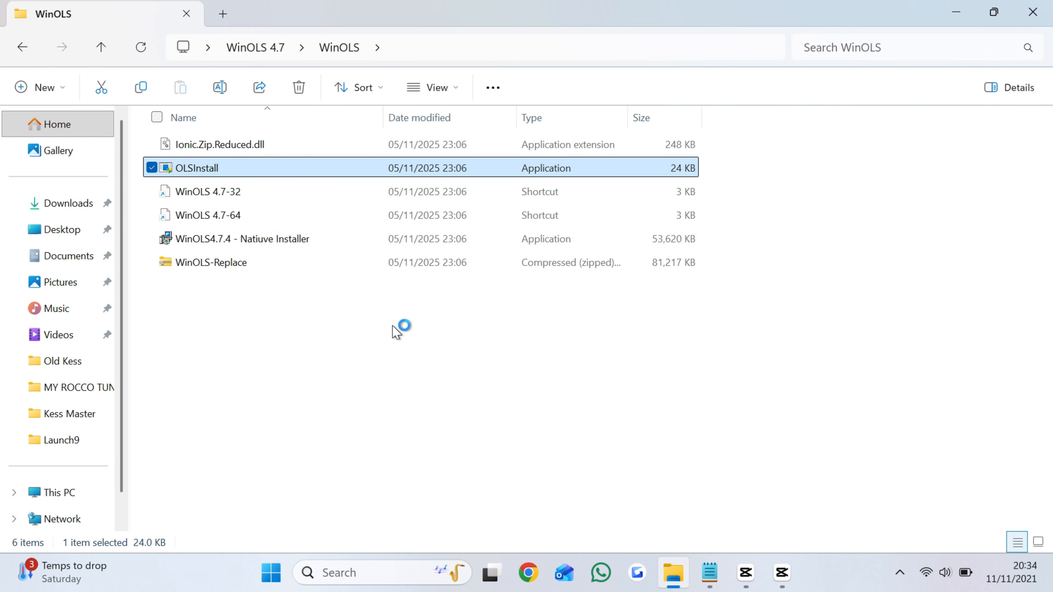
double_click(198, 169)
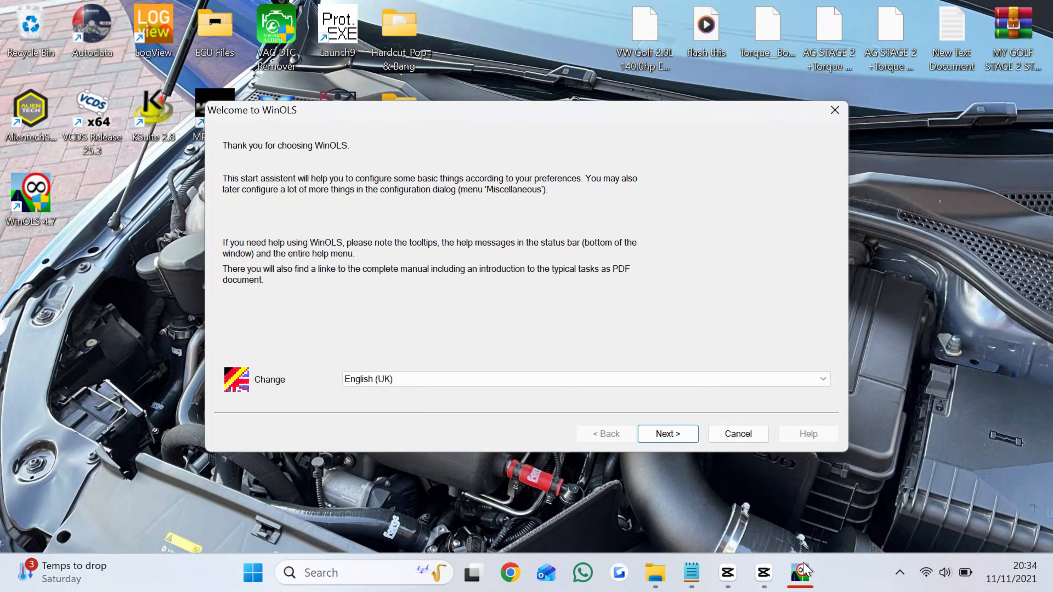
left_click(668, 435)
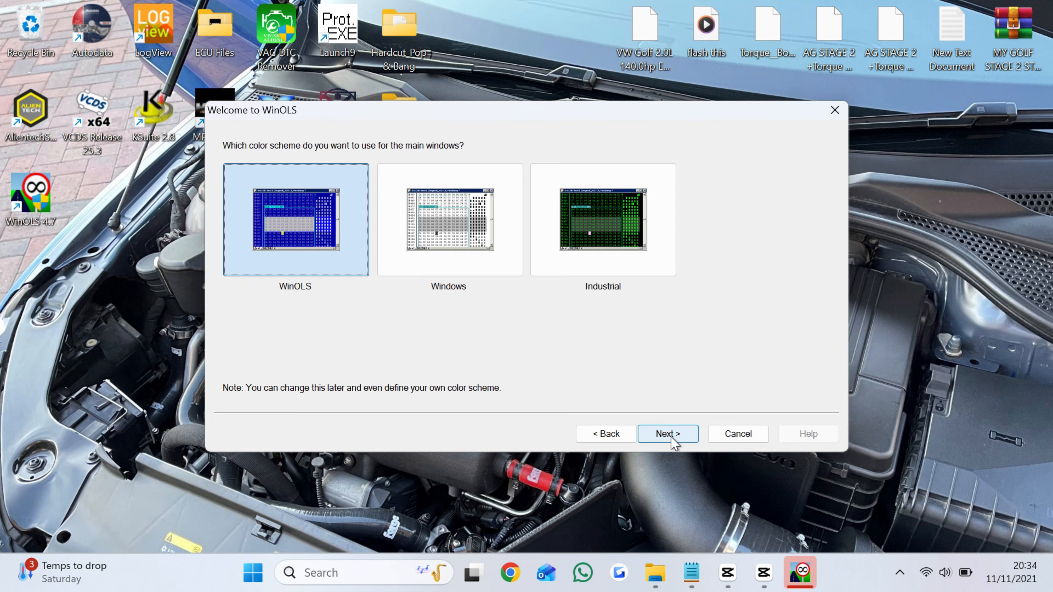
left_click(668, 434)
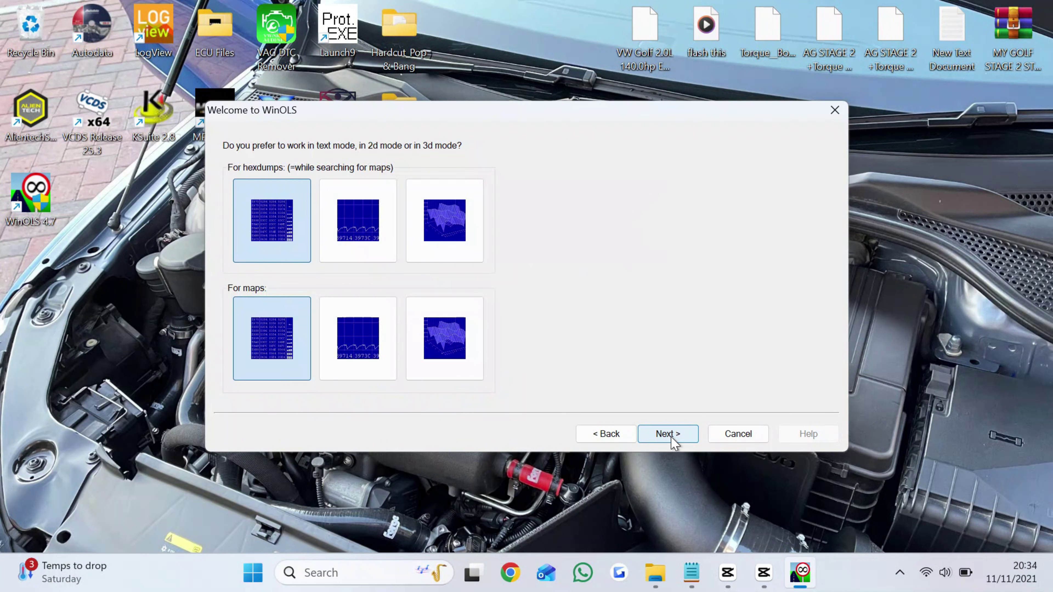
Keep text mode for hexdumps and maps and finish the start assistant.
left_click(669, 434)
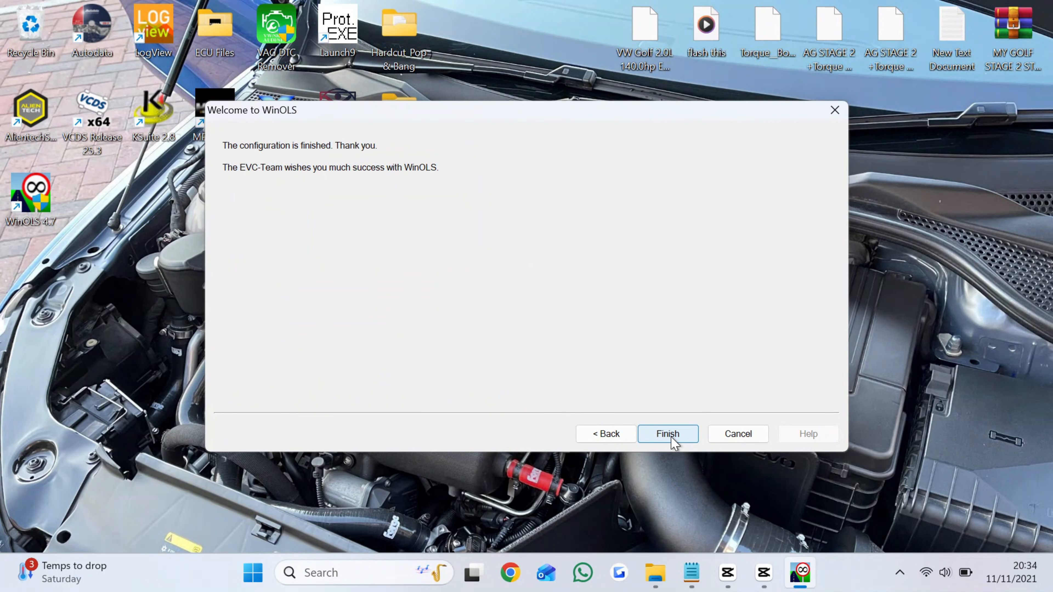
left_click(667, 434)
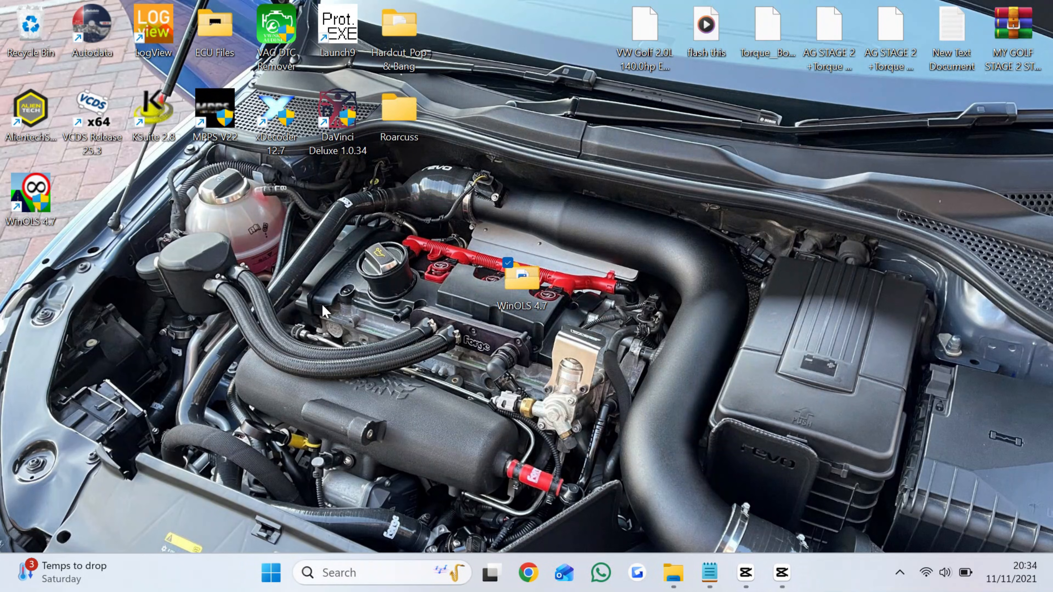
left_click(41, 199)
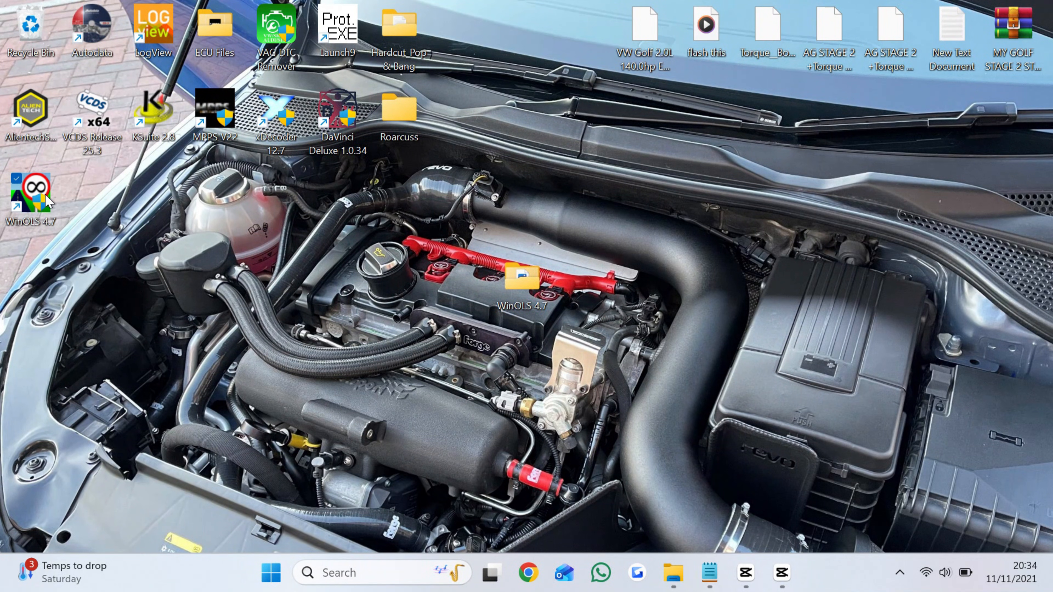
Start WinOLS, decline the WinOLS 5 notice and import 'flash this.mod' from the desktop.
double_click(33, 195)
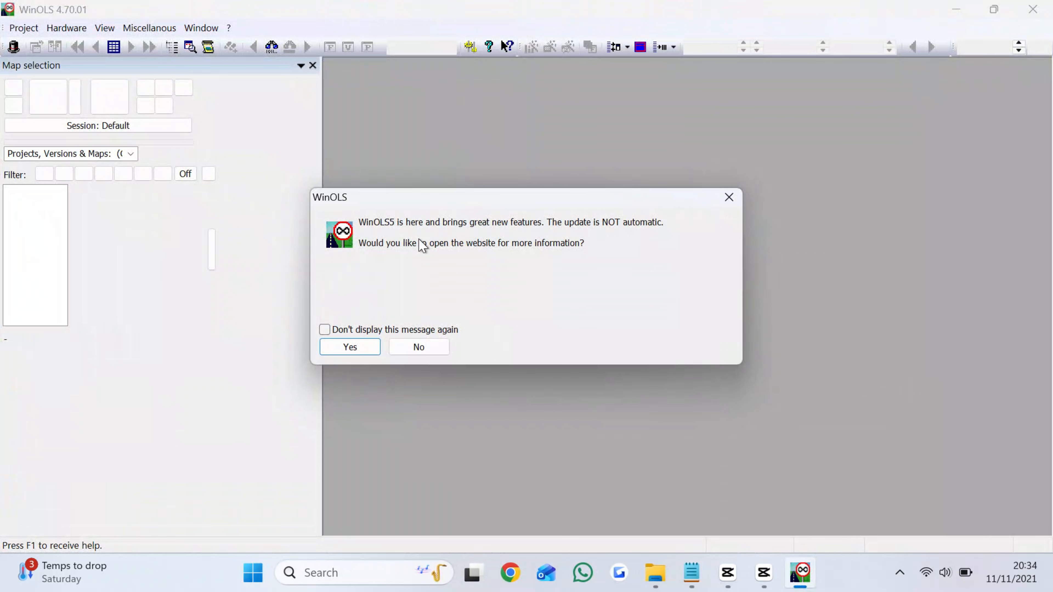
left_click(419, 347)
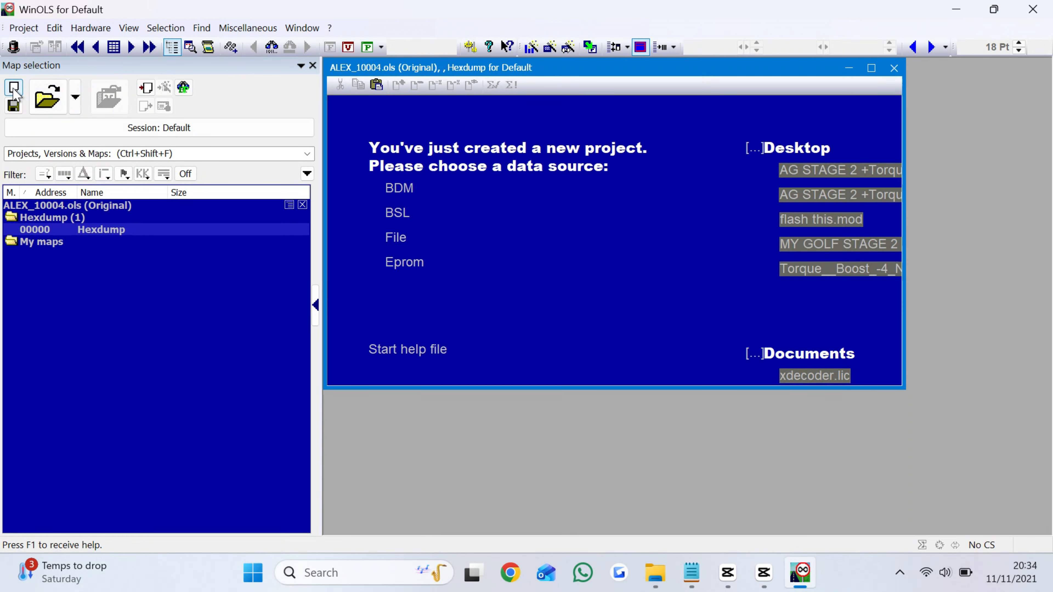
mouse_move(822, 220)
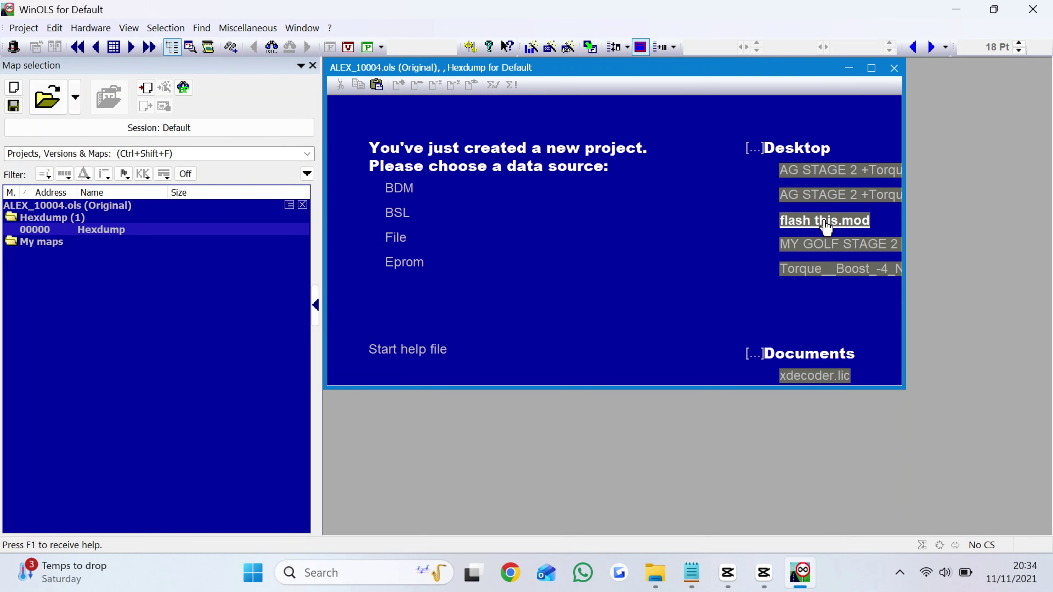
double_click(825, 221)
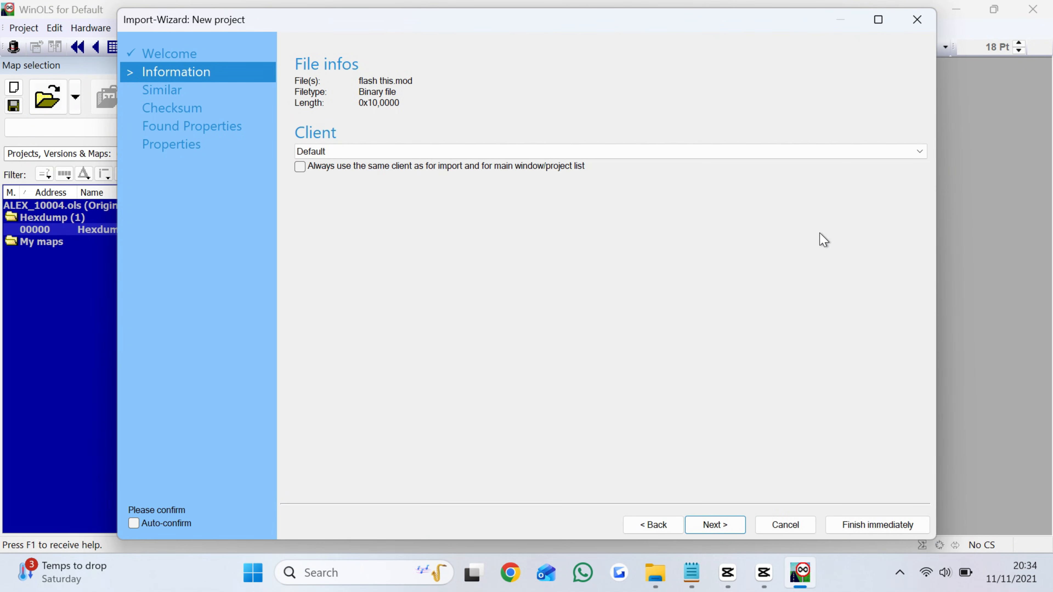
left_click(716, 525)
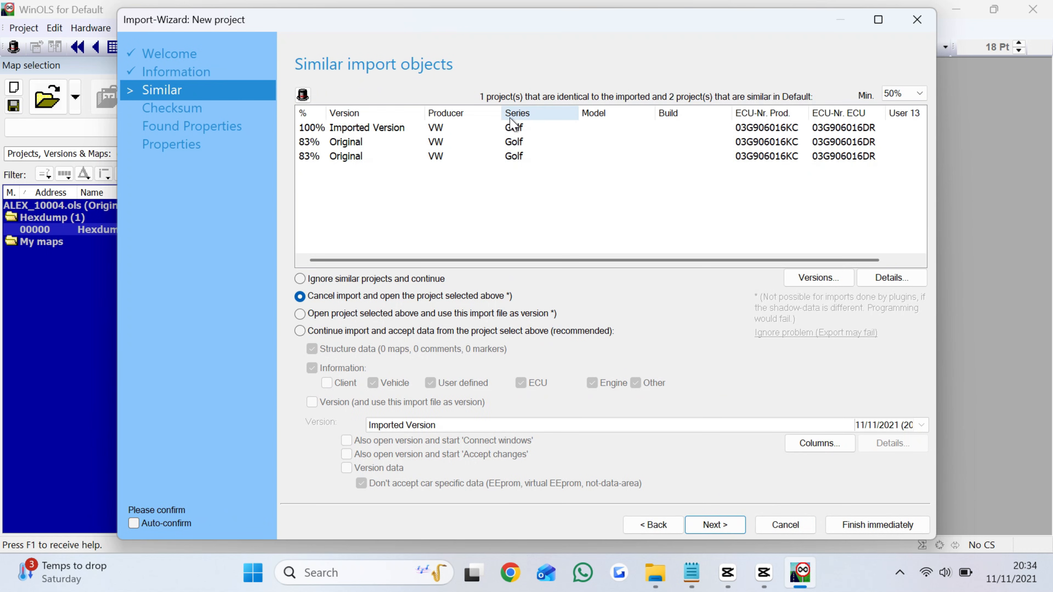
mouse_move(718, 532)
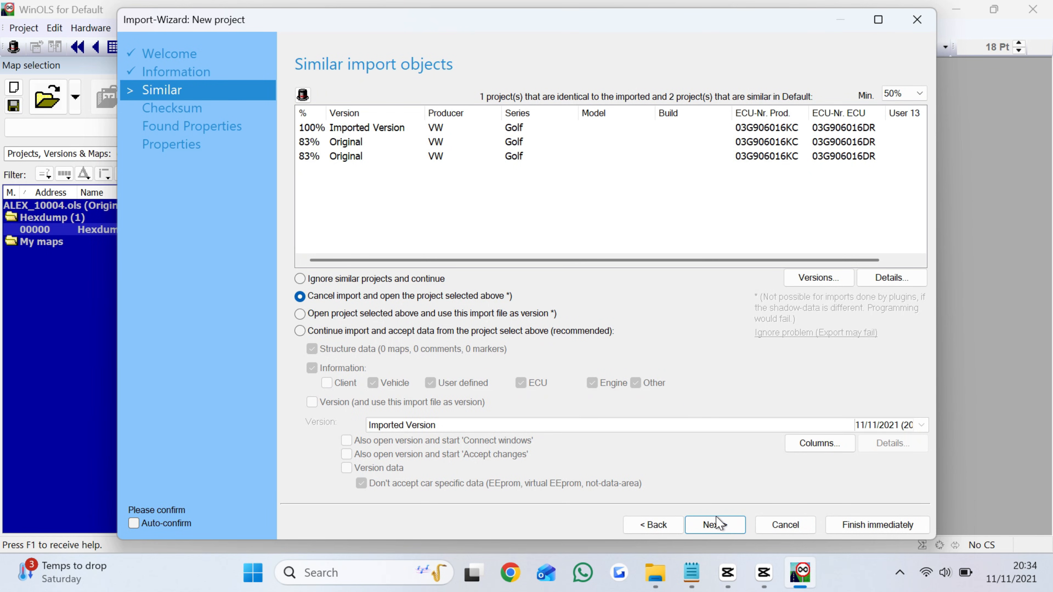
Open the VW Golf project with its 211-map pack, maximize and select the Driver Wish 00 map.
left_click(716, 525)
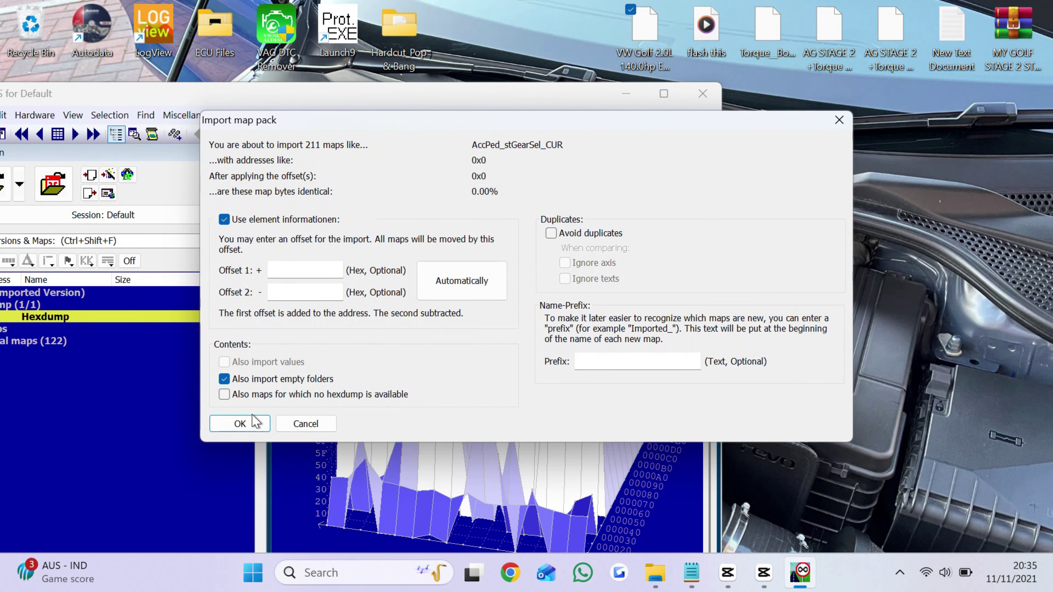
left_click(240, 424)
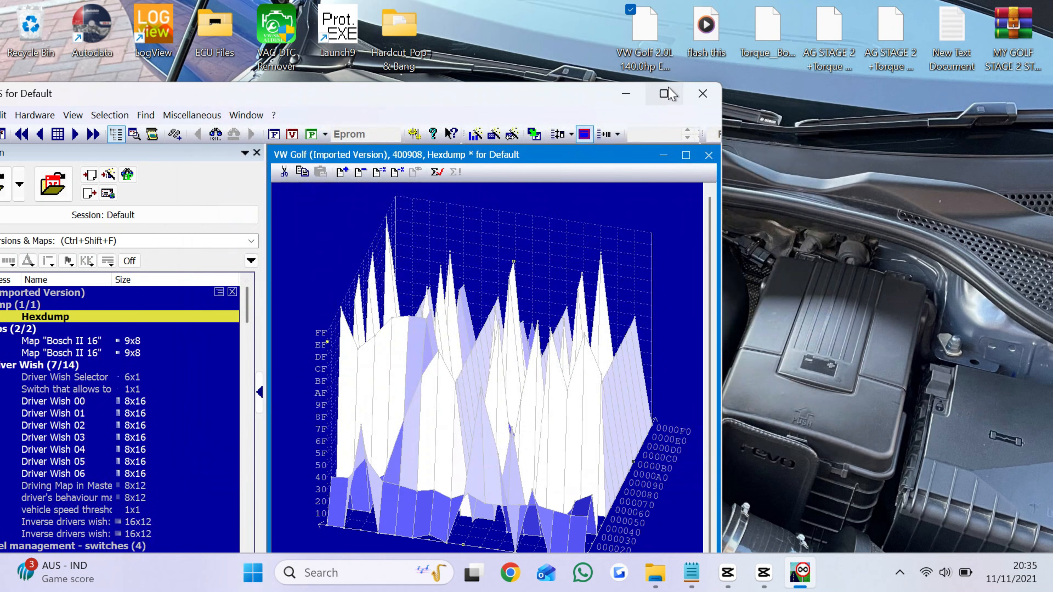
left_click(663, 93)
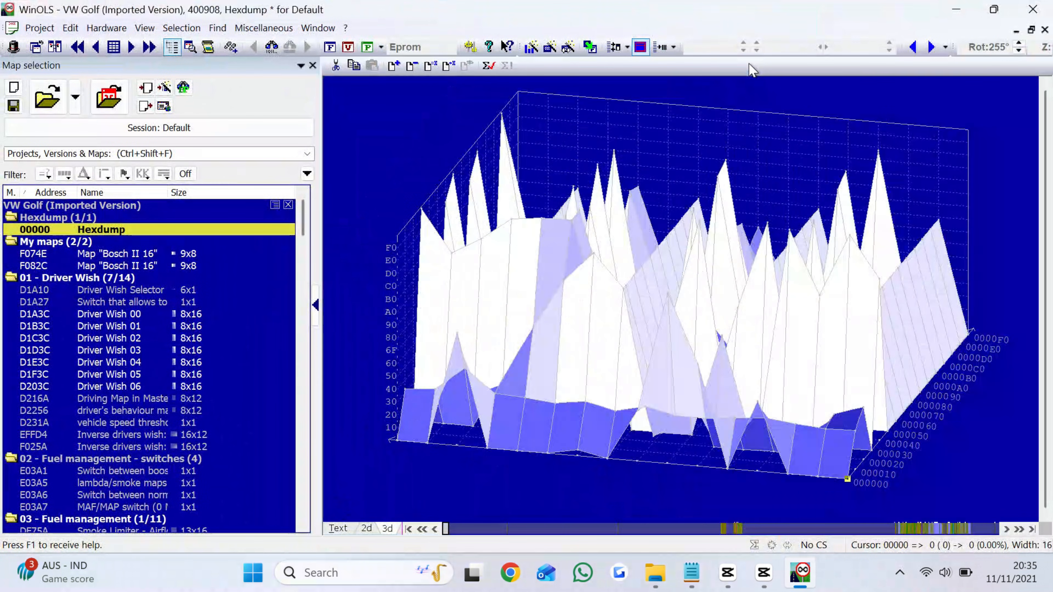
mouse_move(503, 224)
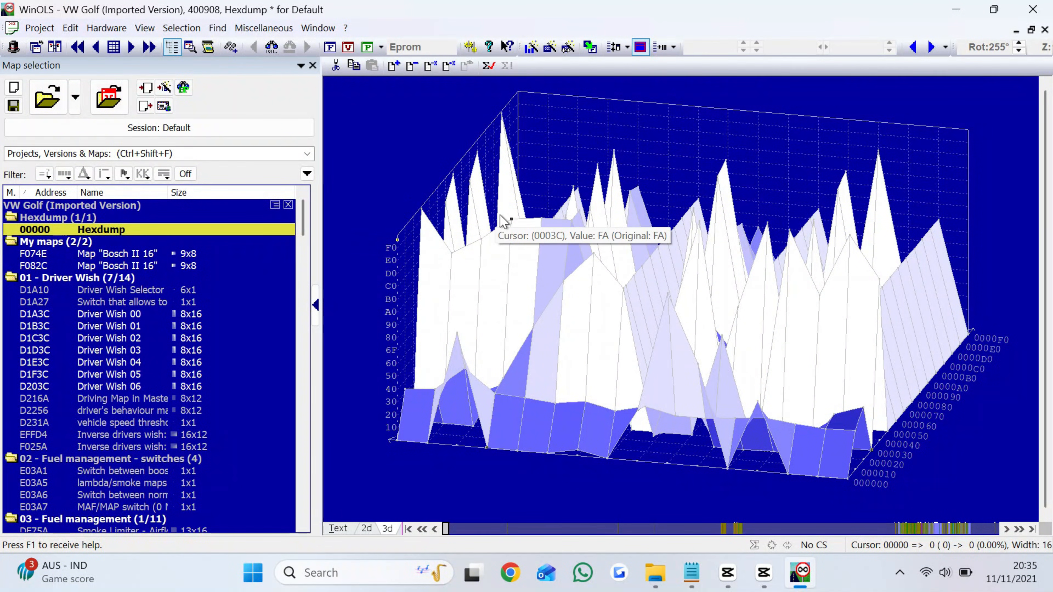
left_click(108, 314)
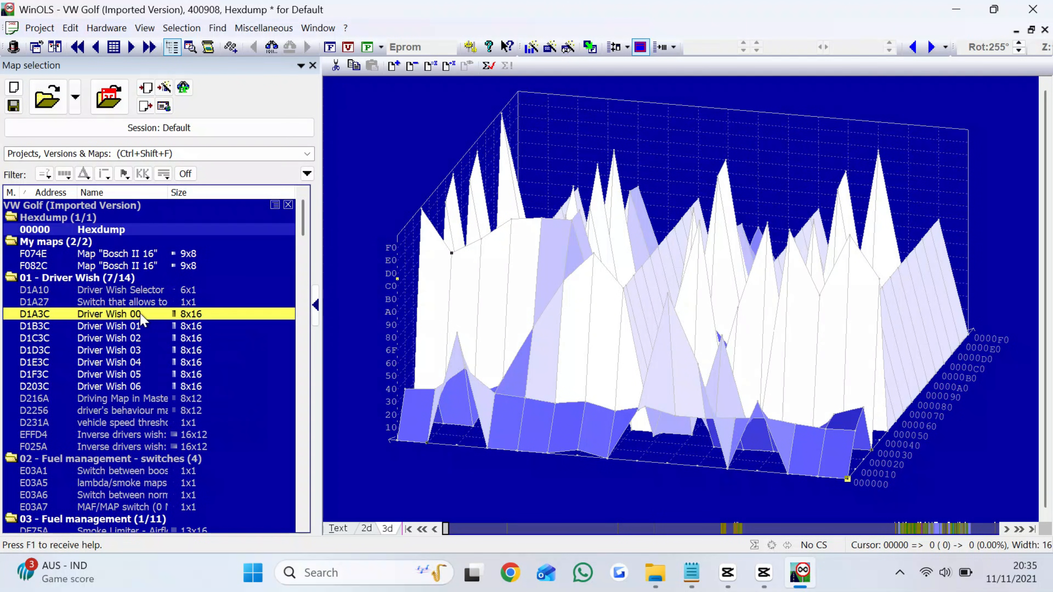